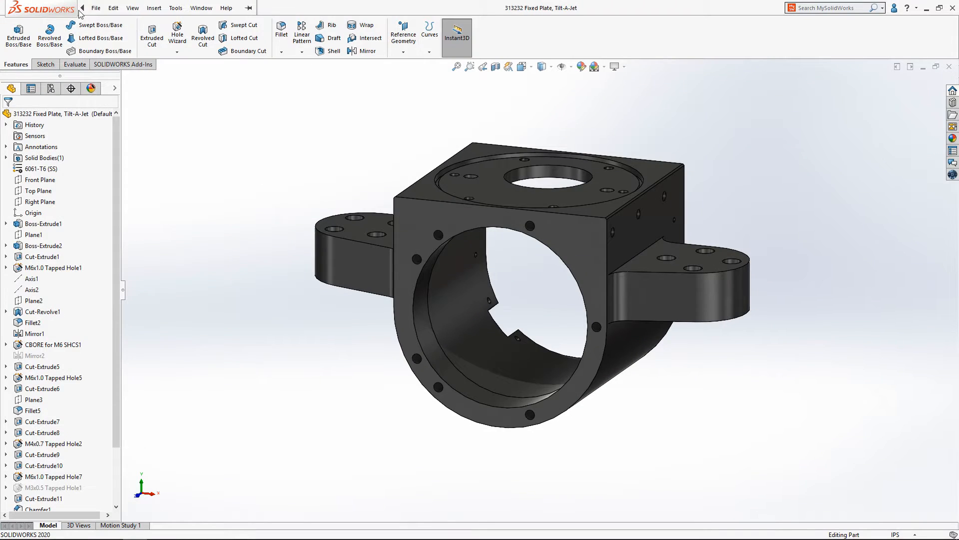
Start the Print3D setup for the fixed plate part from the File menu.
left_click(96, 8)
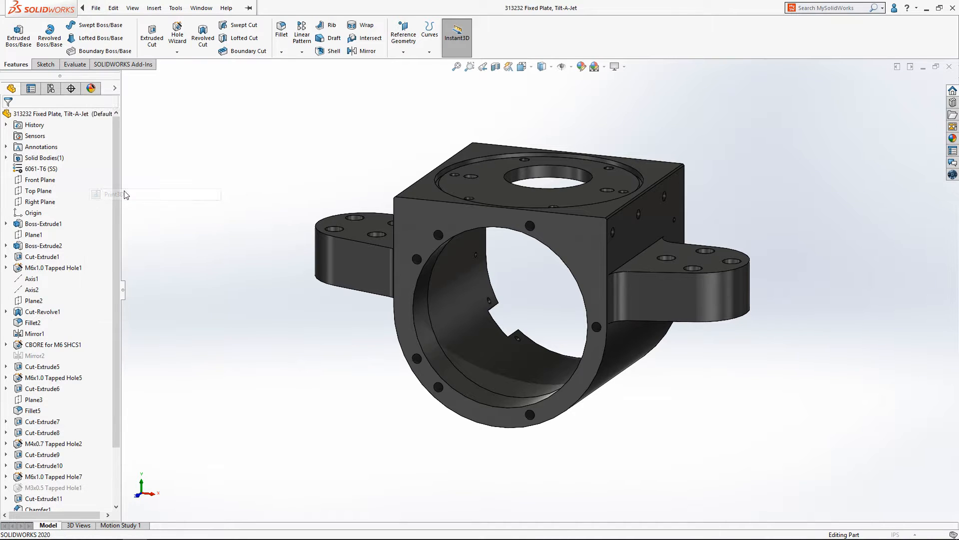
left_click(103, 240)
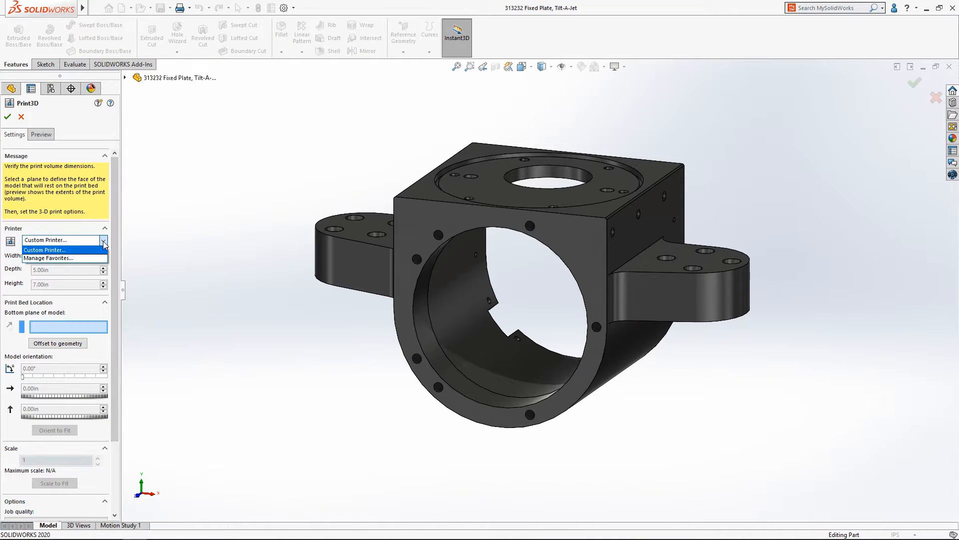
In Manage Favorites, search 'upr' and add the uPrint SE Plus to favourite printers.
left_click(44, 258)
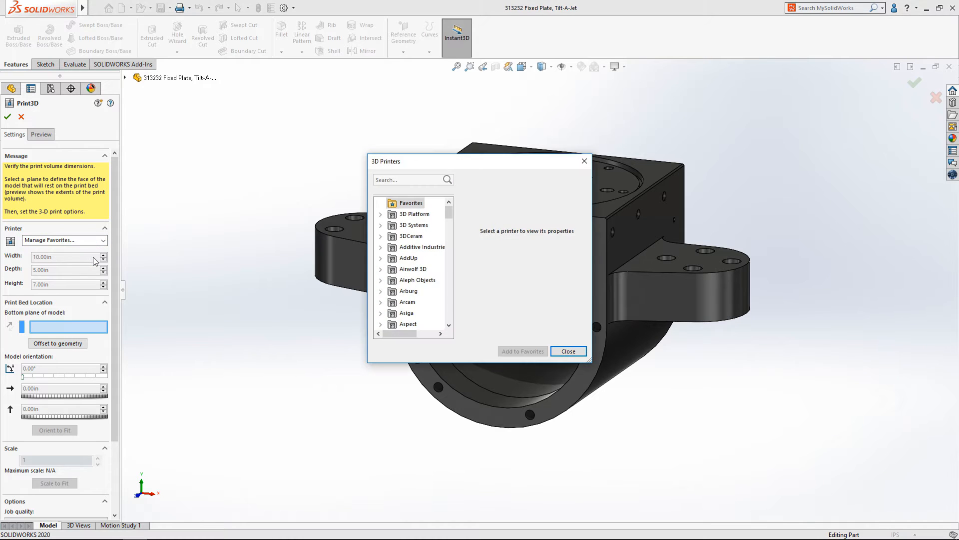
scroll("down", 3)
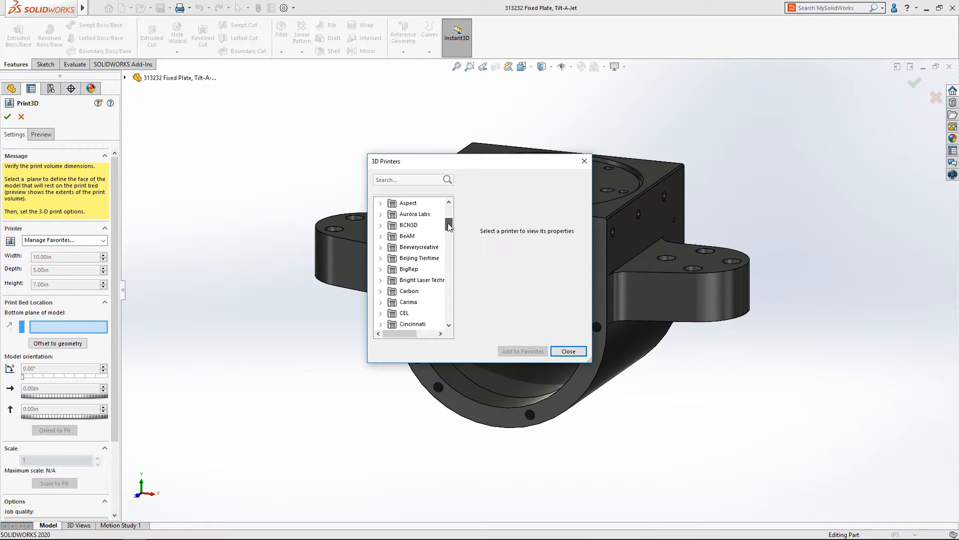
scroll("down", 3)
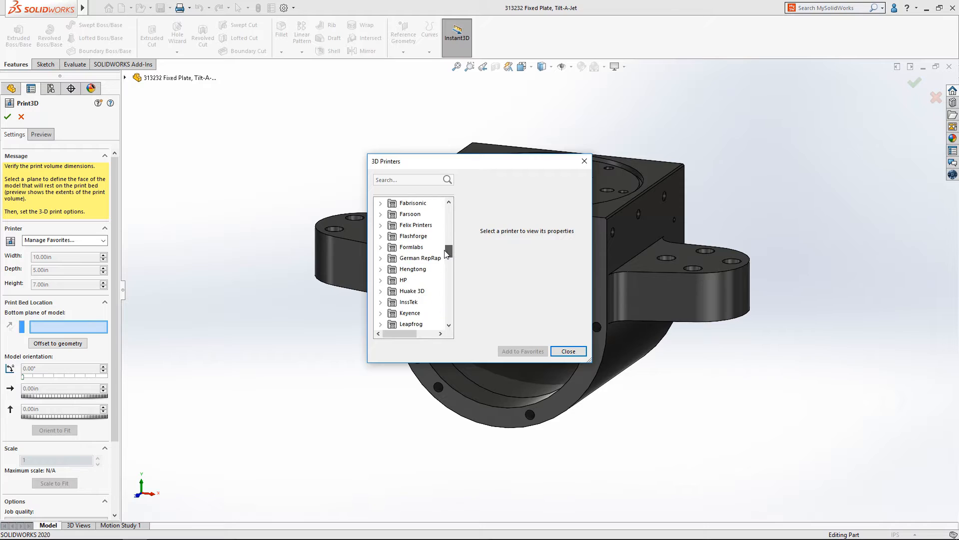
left_click(381, 280)
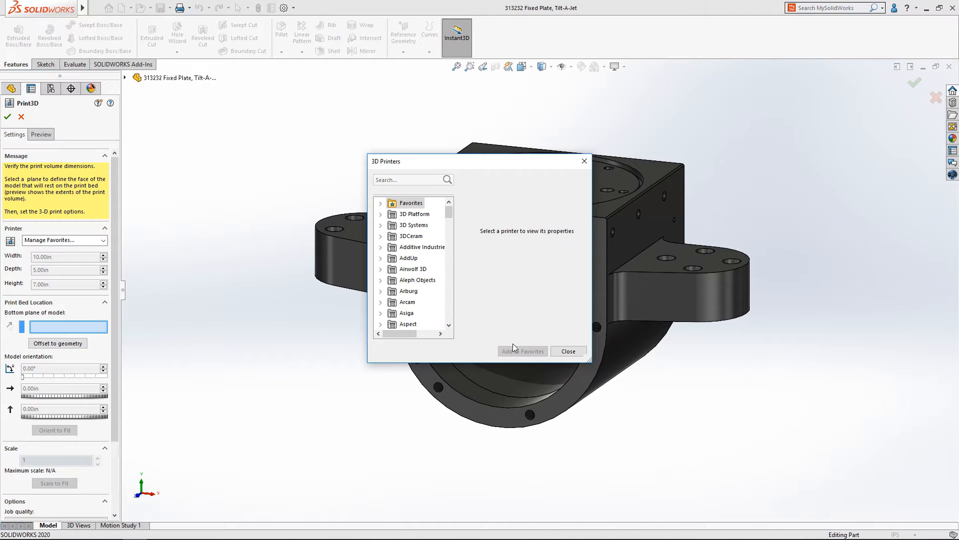
type("upr")
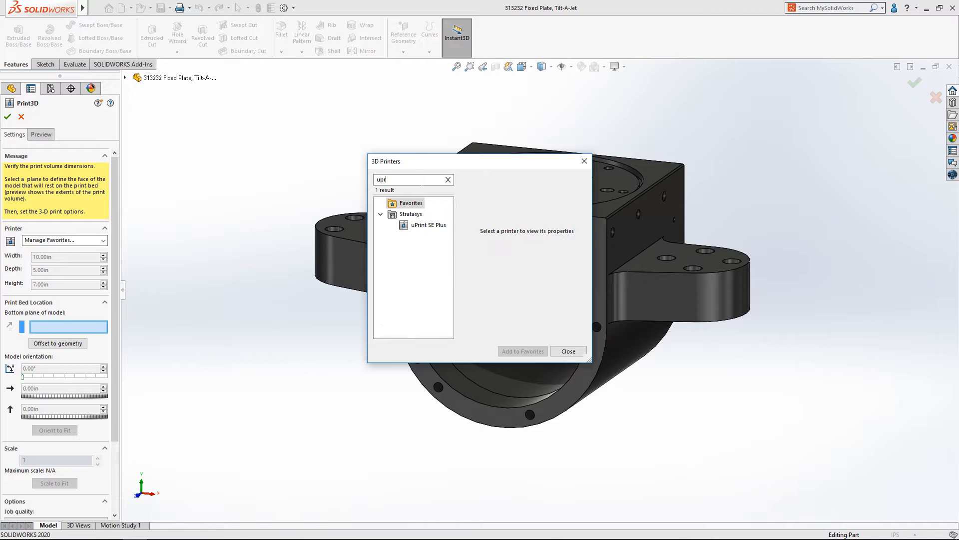
left_click(428, 224)
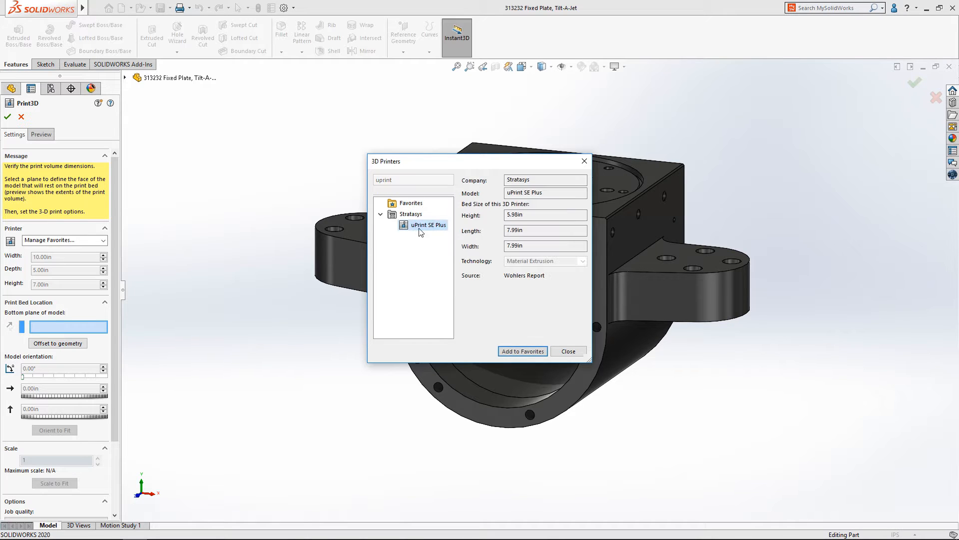
left_click(523, 350)
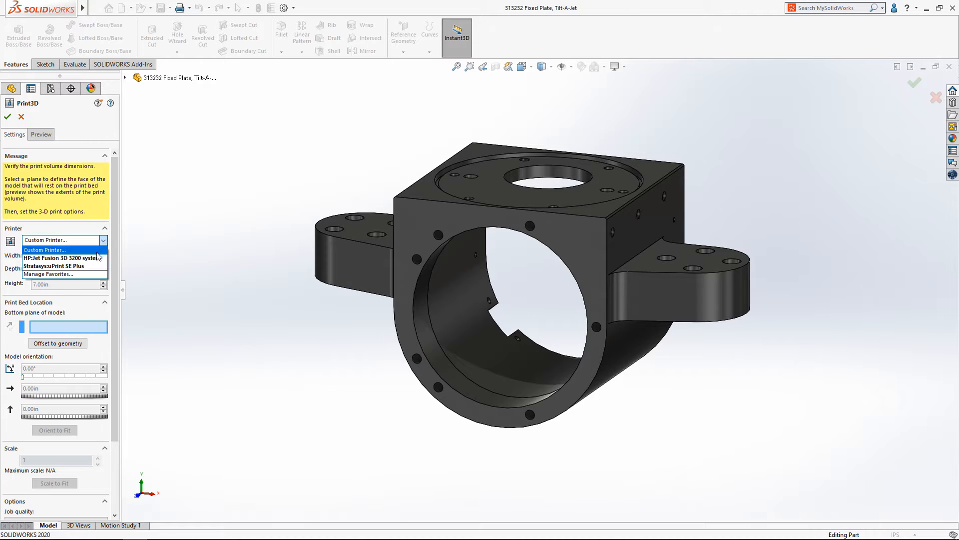
Select the uPrint SE Plus, set the bottom face as bed plane, and orient the part to fit.
left_click(52, 266)
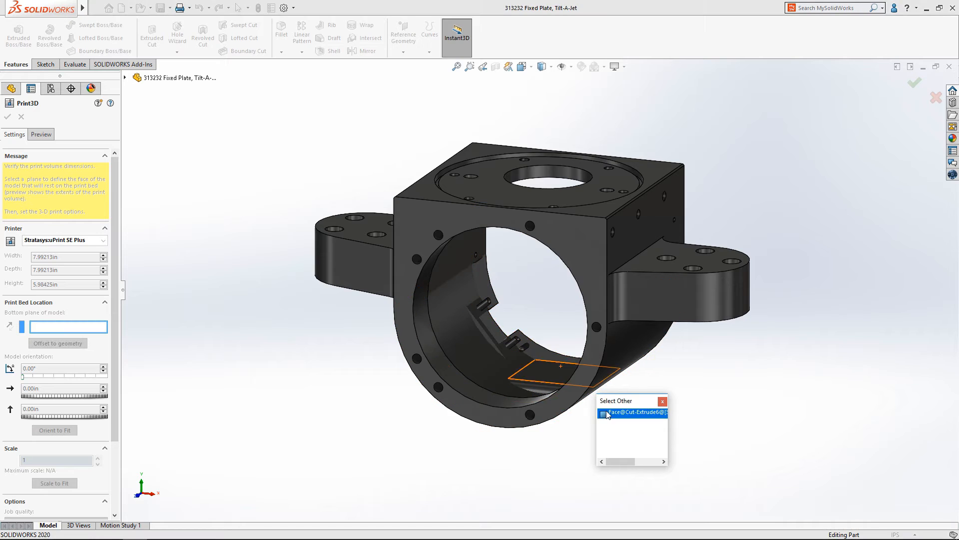
left_click(608, 412)
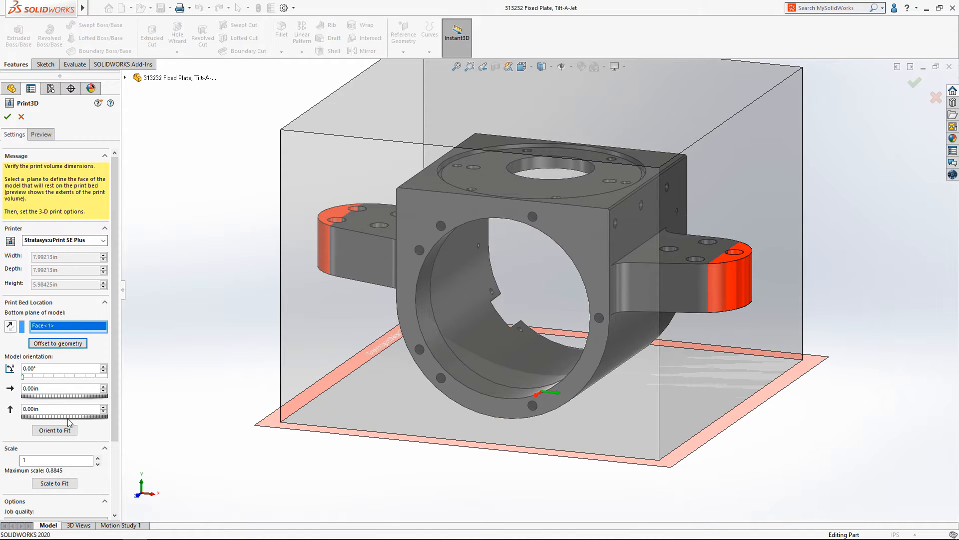
left_click(54, 430)
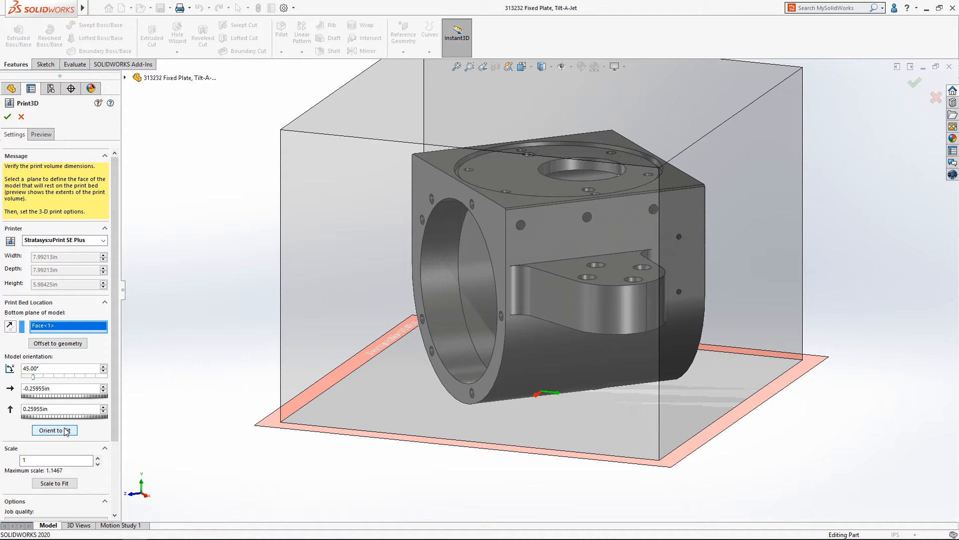
Check faces needing supports in the Preview settings, then generate the 90 print slices.
left_click(41, 134)
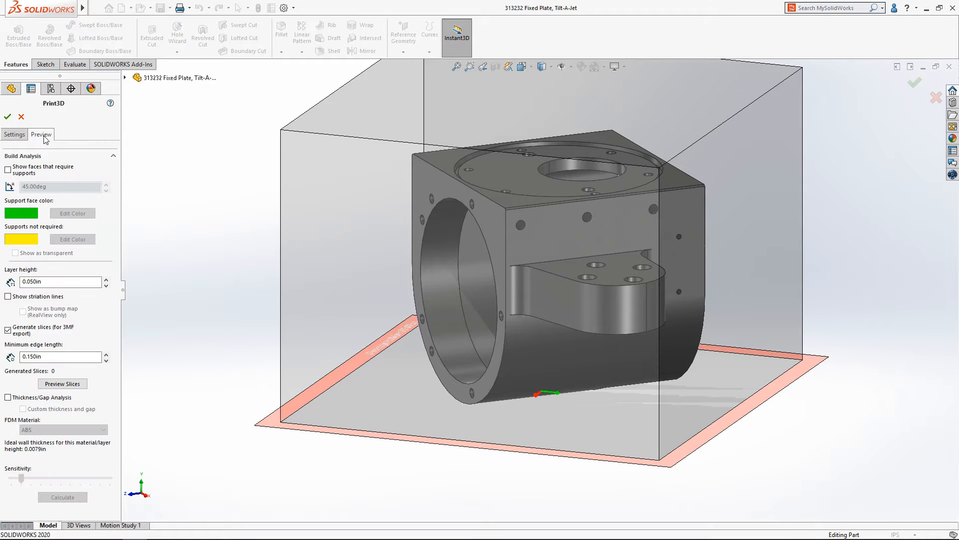
left_click(8, 168)
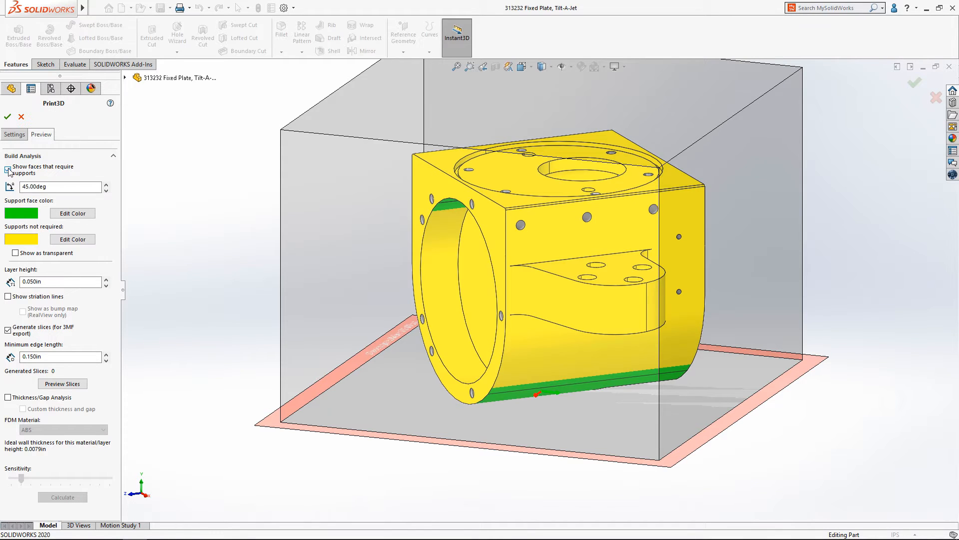
left_click(8, 167)
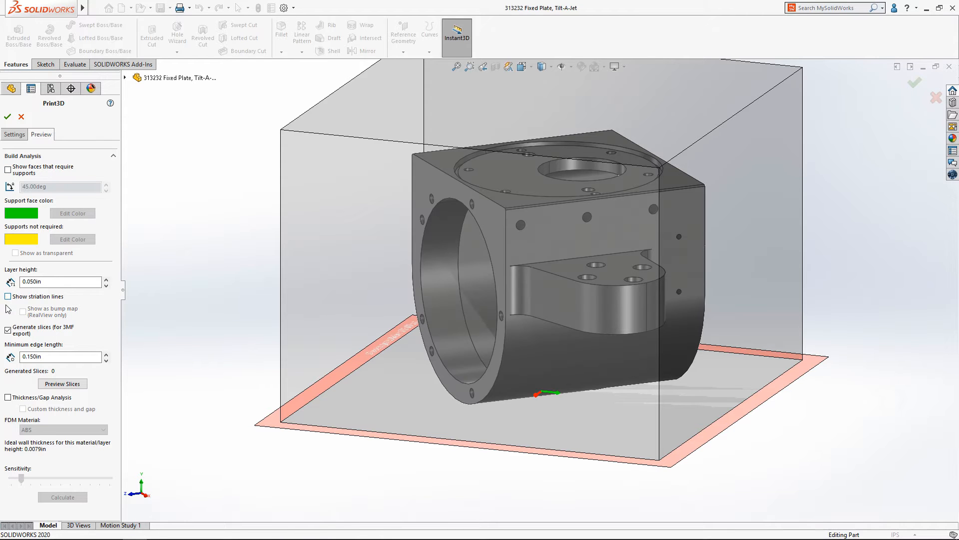
left_click(62, 384)
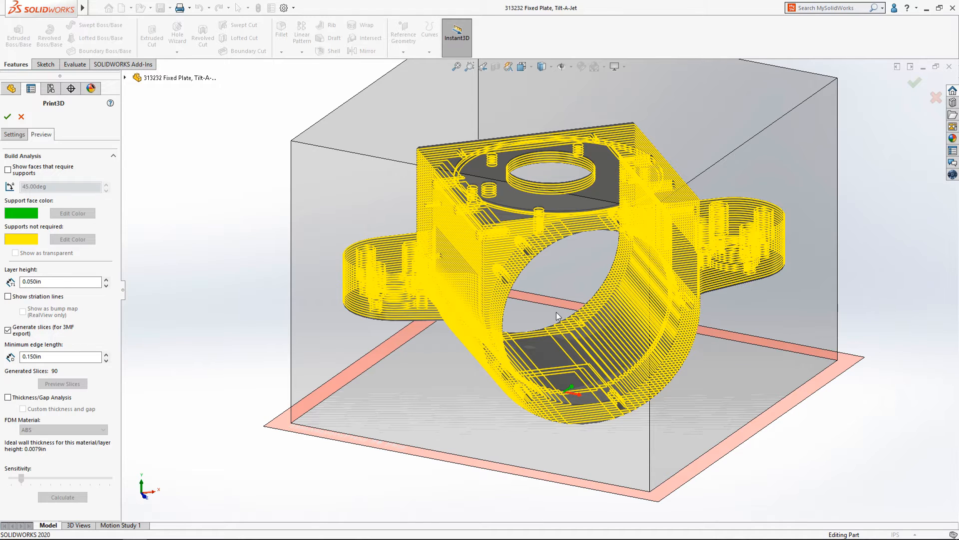
Accept the Print3D settings and save the part in 3MF format with export options confirmed.
left_click(6, 116)
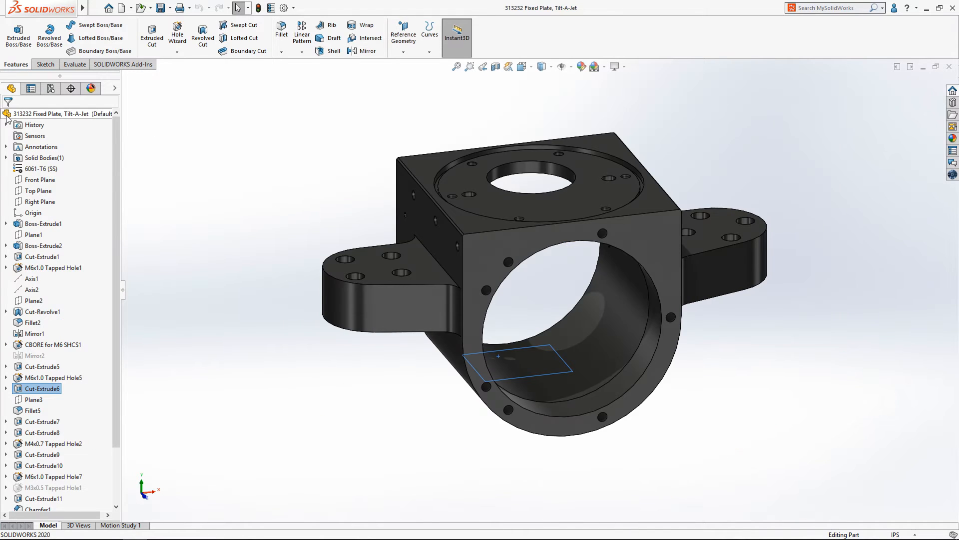
left_click(104, 8)
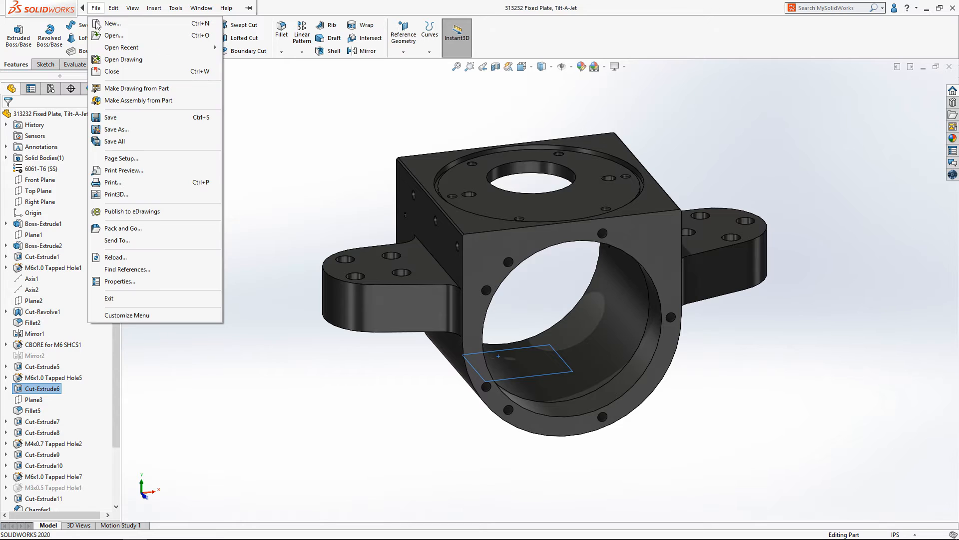
left_click(116, 129)
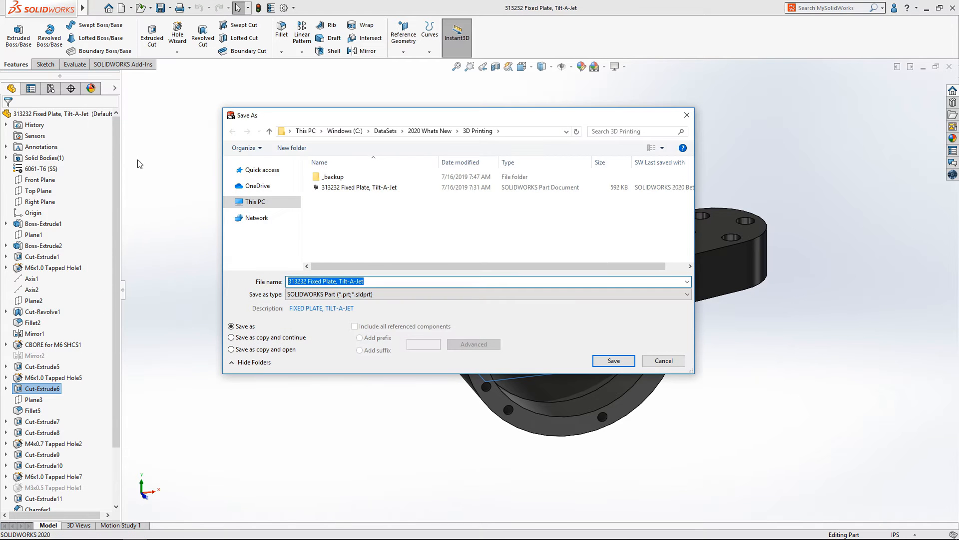
left_click(684, 293)
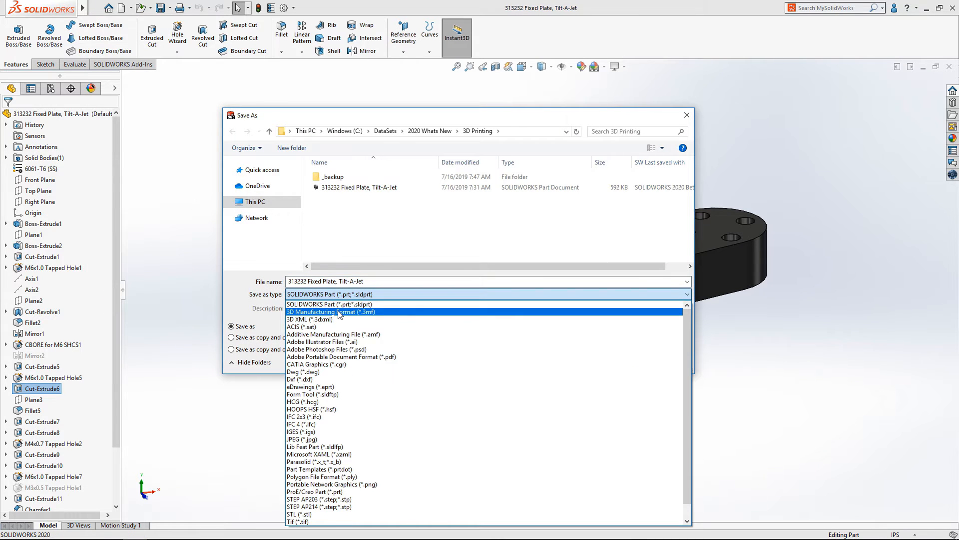
left_click(333, 312)
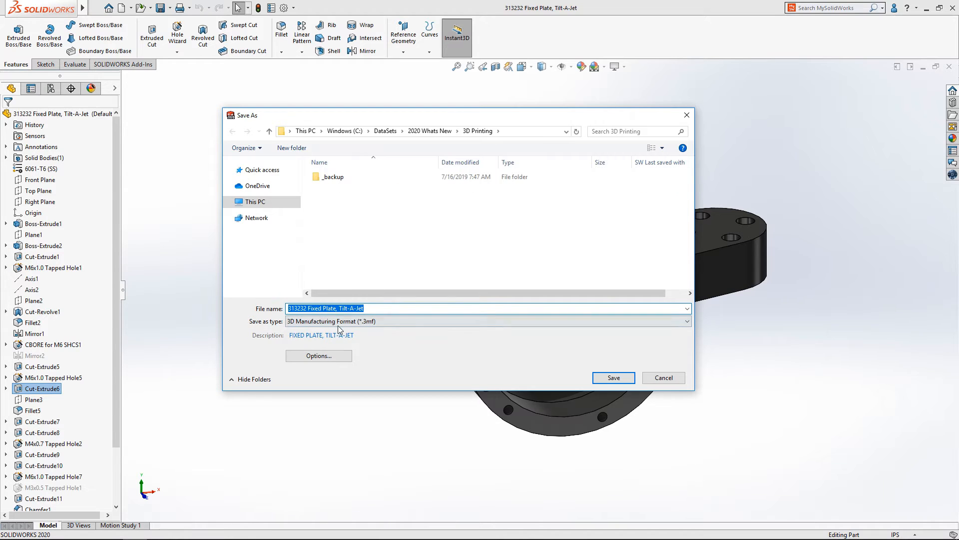
left_click(319, 356)
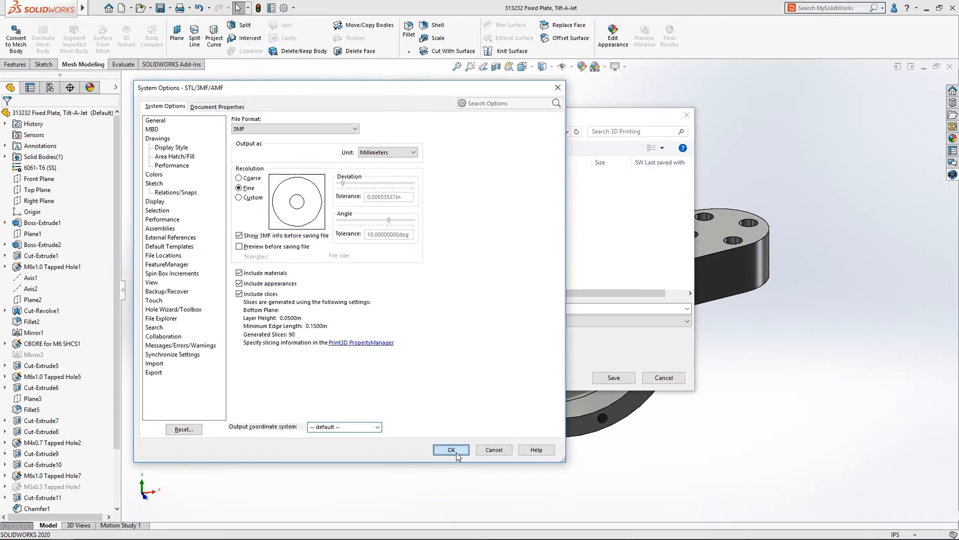
left_click(450, 450)
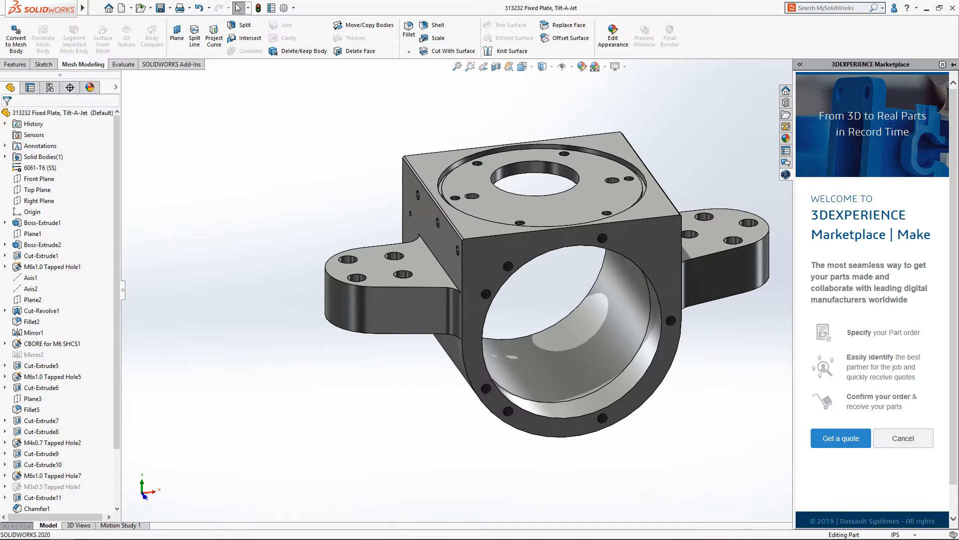
Request a quote and send the part to 3DEXPERIENCE Marketplace Make.
left_click(841, 439)
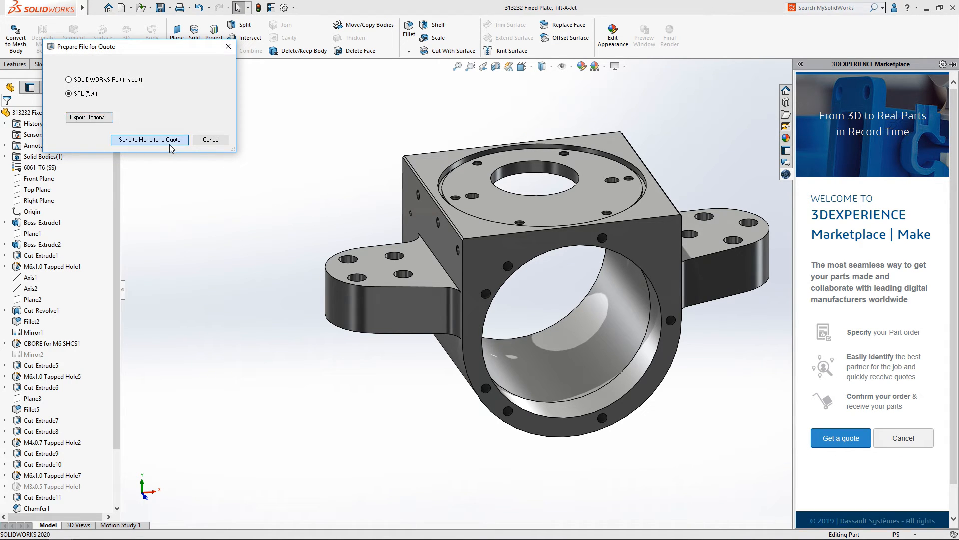
left_click(150, 140)
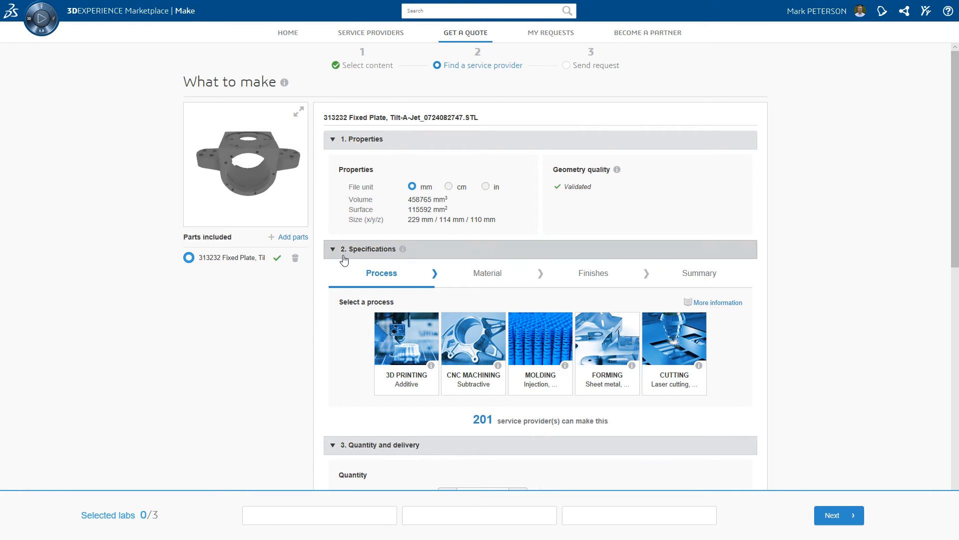
Specify 3D printing by material extrusion FDM in ABS and continue to Finishes.
left_click(406, 339)
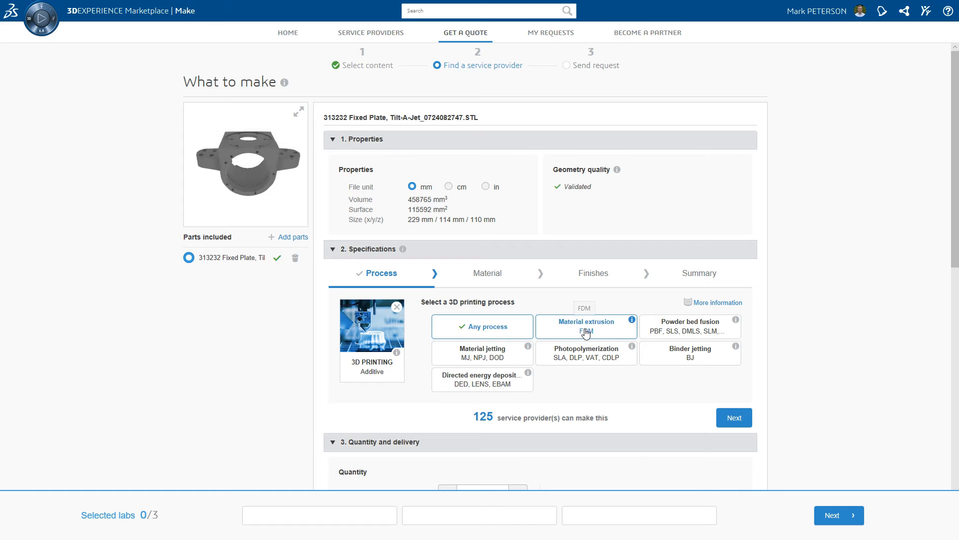
left_click(733, 418)
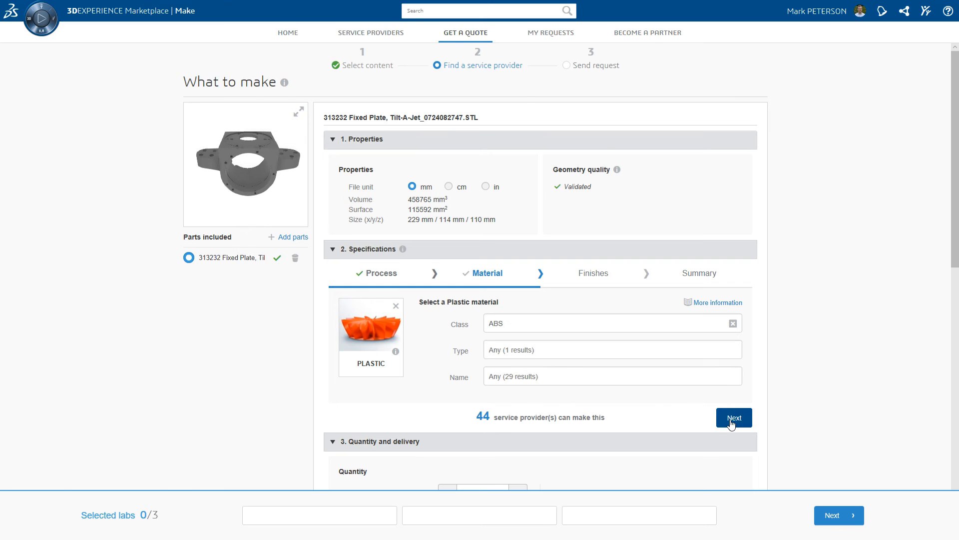
left_click(734, 418)
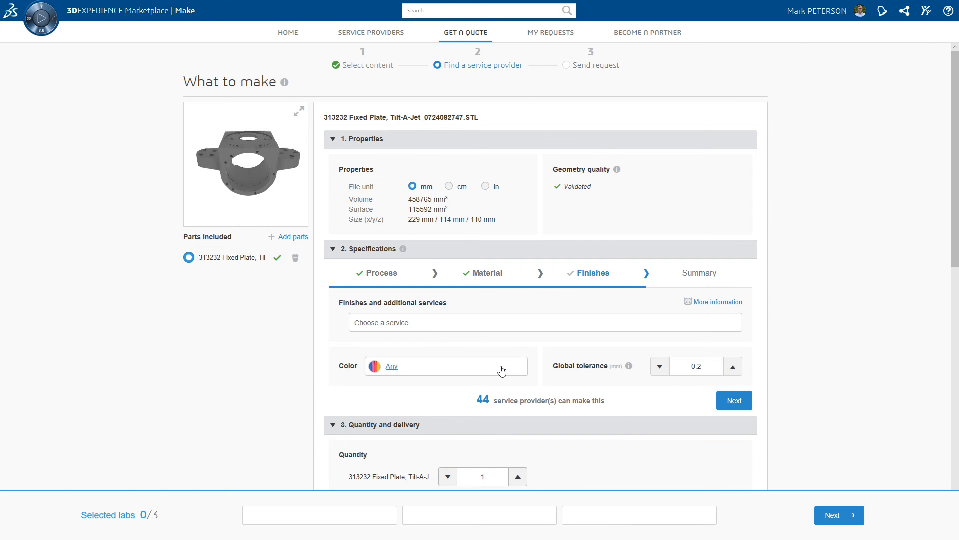